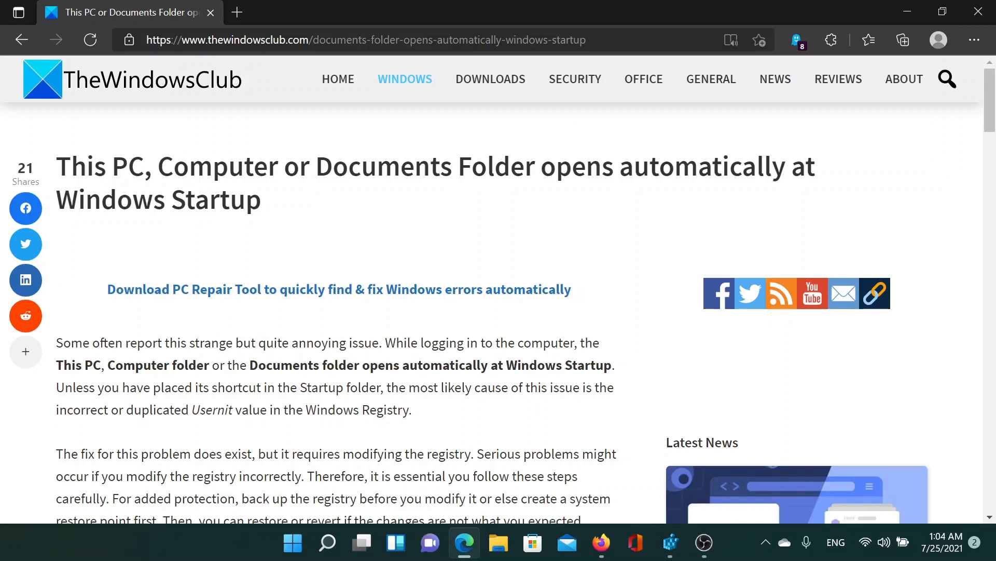
mouse_move(324, 255)
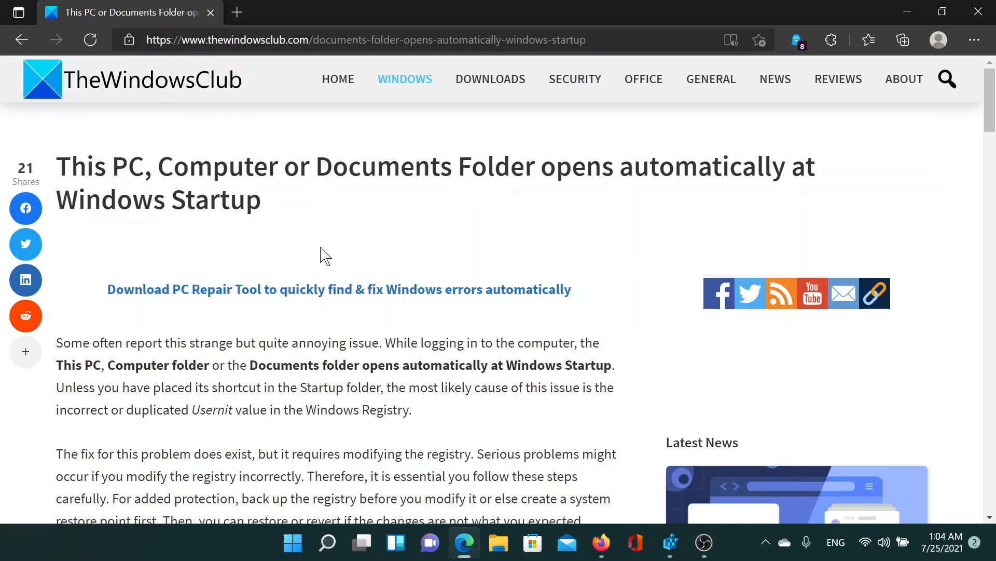
mouse_move(322, 243)
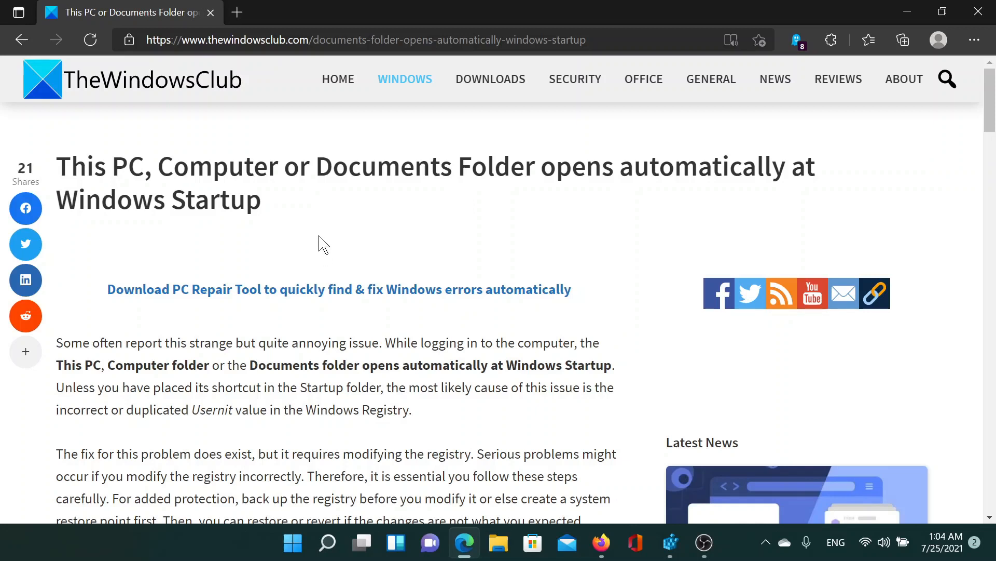
Step: Scroll the TheWindowsClub article down to the Winlogon registry path section
scroll(down, 3)
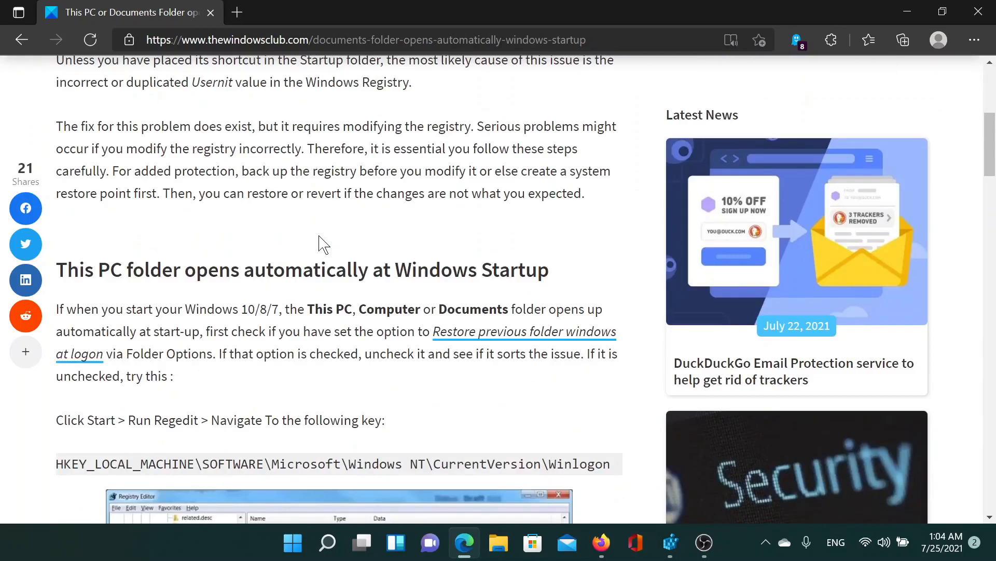
scroll(down, 3)
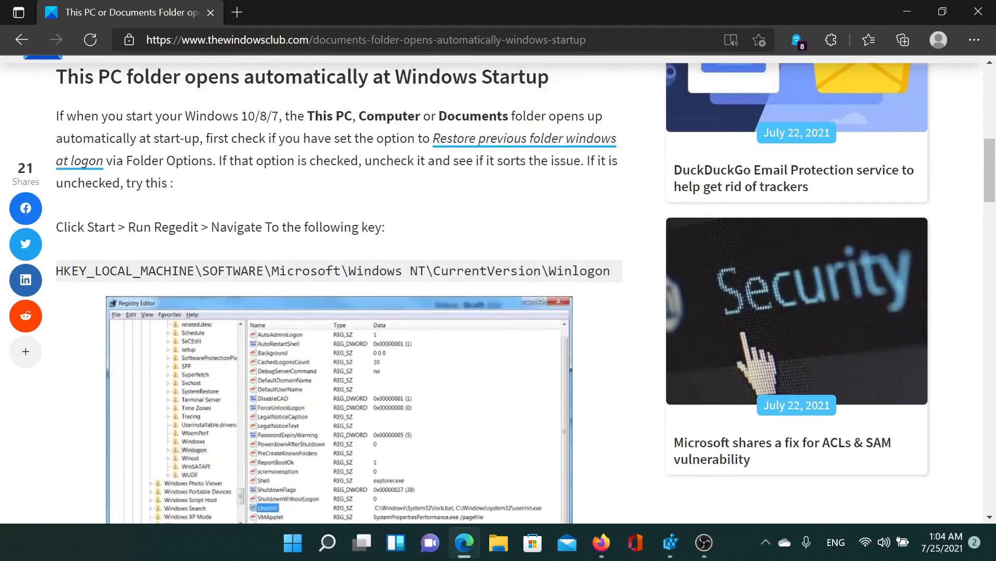
scroll(down, 3)
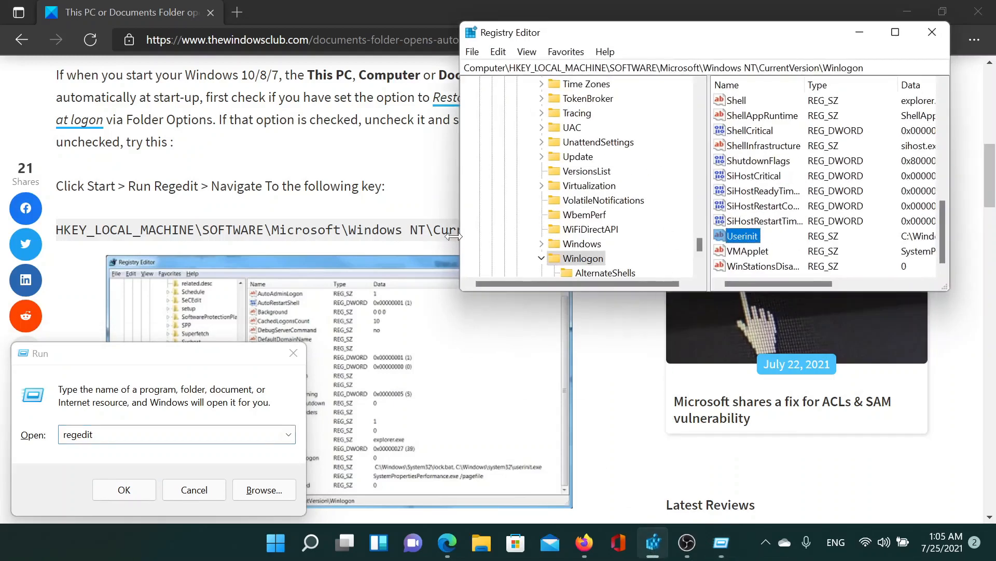
Step: Navigate Registry Editor to the Winlogon key path copied from the article
right_click(366, 230)
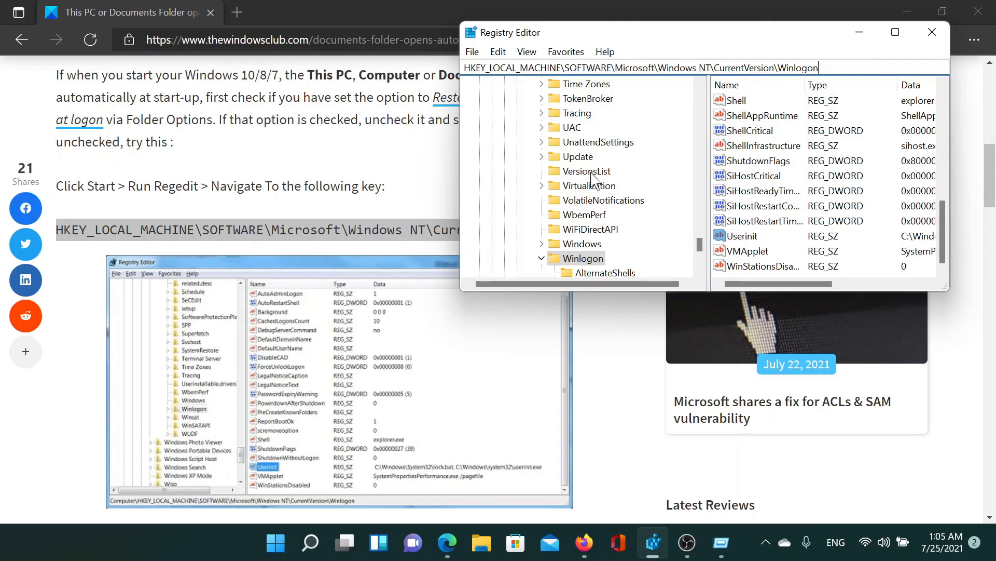
right_click(583, 258)
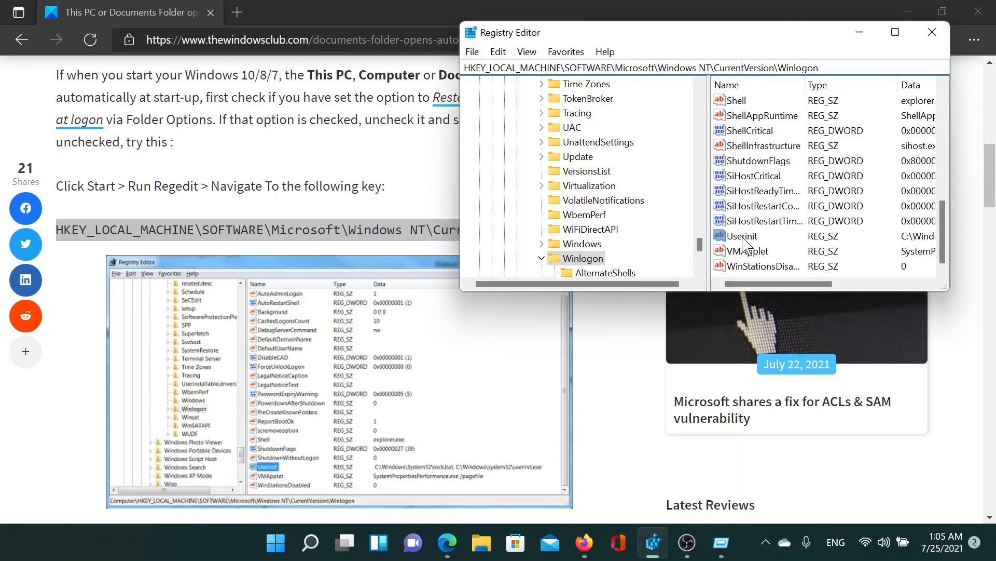
Step: Select the article's HKEY_CURRENT_USER Explorer\Advanced key path for copying
double_click(742, 236)
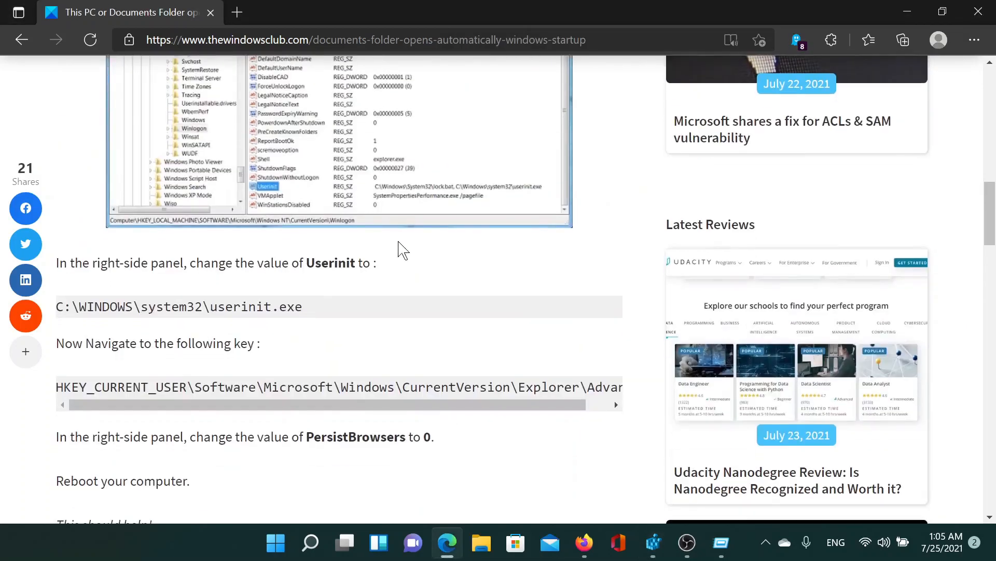
drag(56, 306, 203, 306)
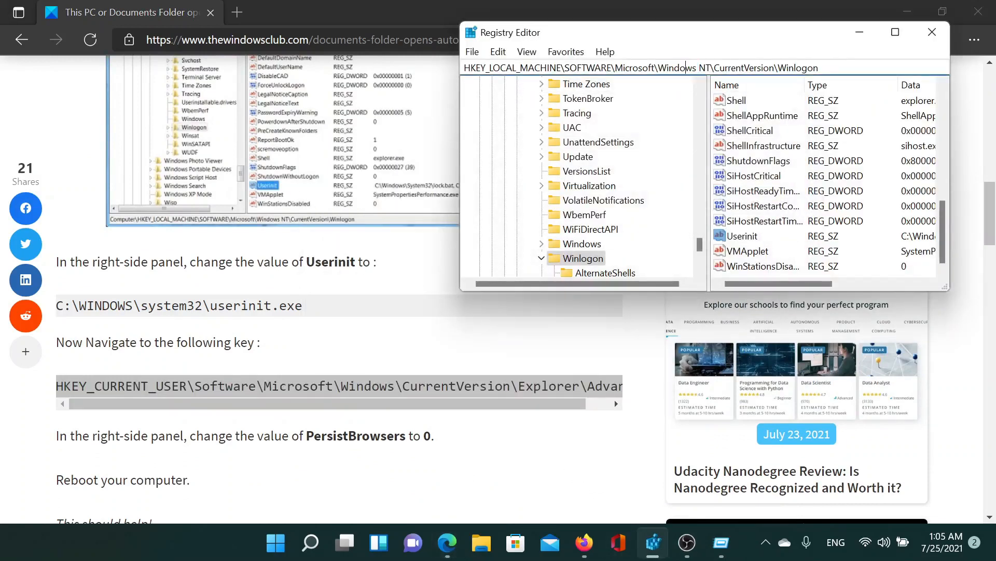
Step: Jump to the Explorer\Advanced key and check the article for the PersistBrowsers value name
click(661, 68)
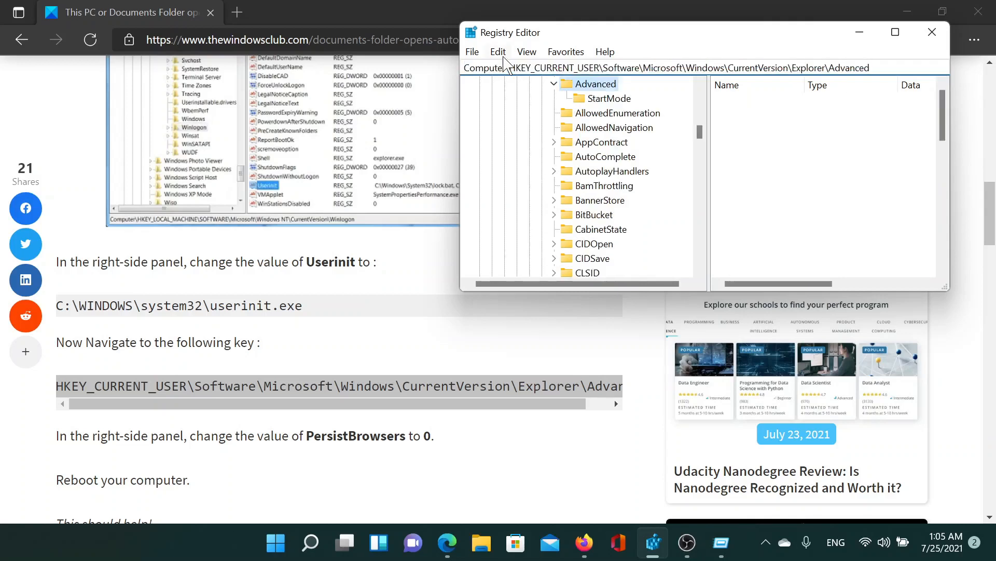
click(596, 84)
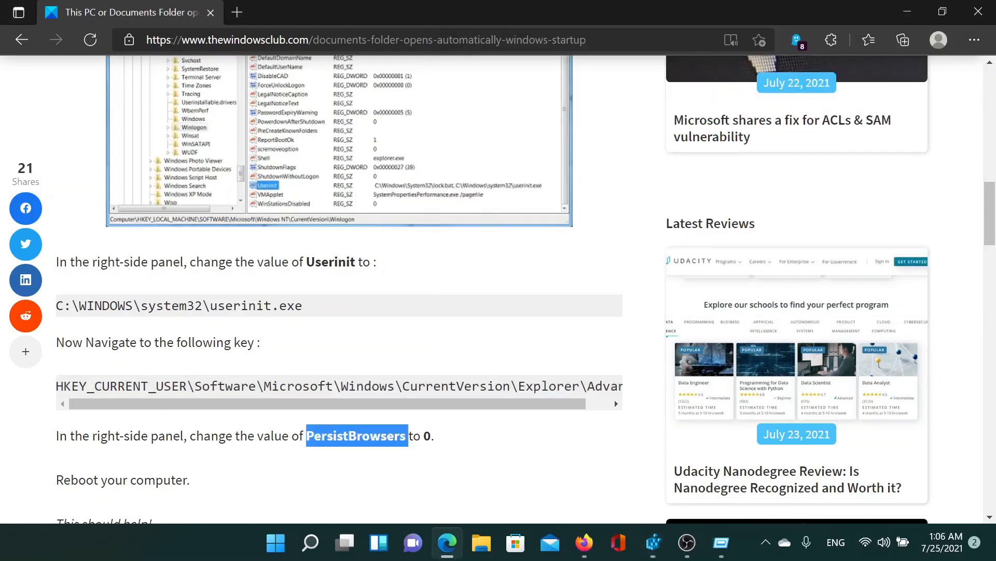
mouse_move(623, 503)
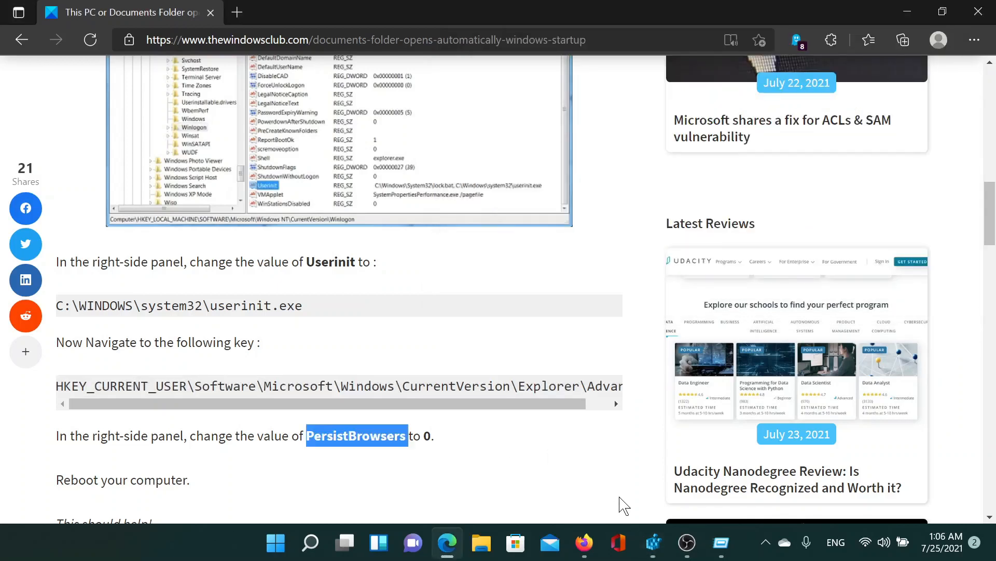
mouse_move(477, 458)
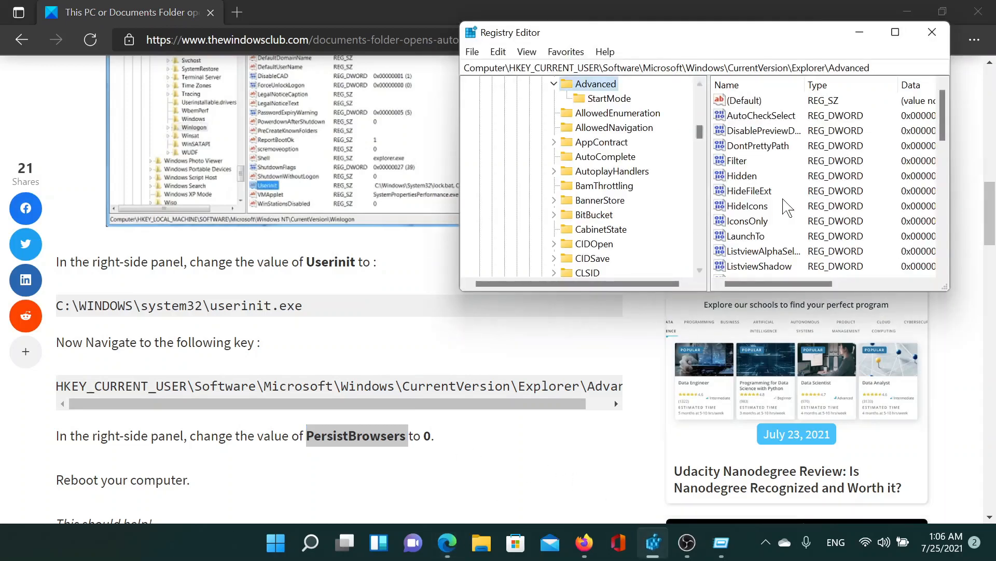
Step: Scroll the Advanced key's values and right-click empty space for the New menu
scroll(down, 3)
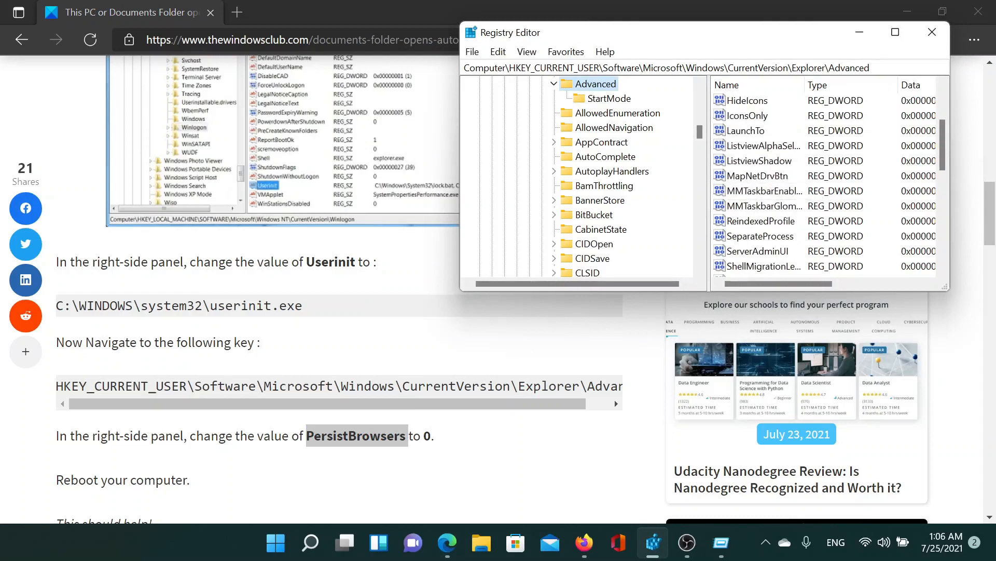
right_click(356, 436)
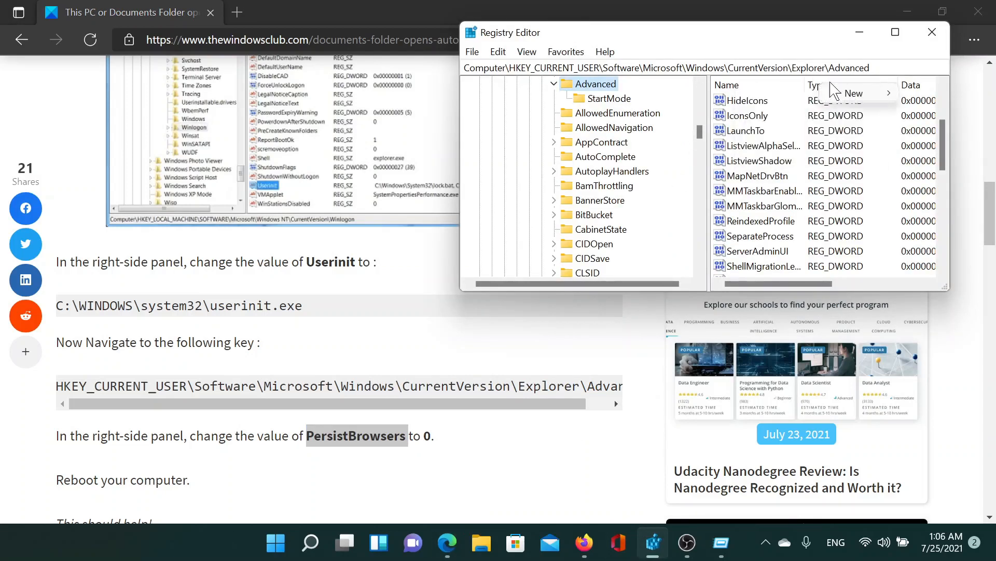
Step: Create a DWORD (32-bit) value named PersistBrowsers with value data 0
click(853, 92)
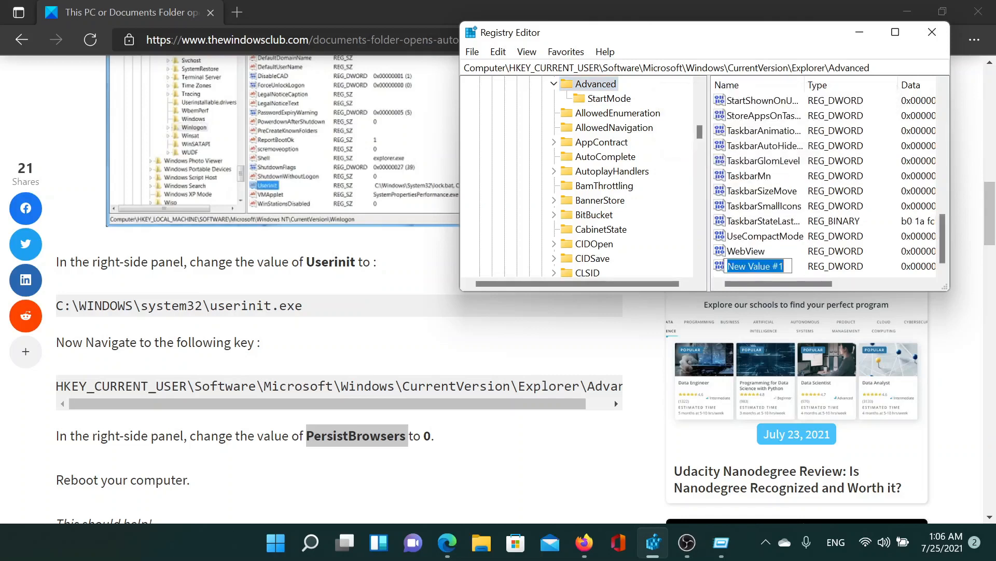
text(PersistBrowsers)
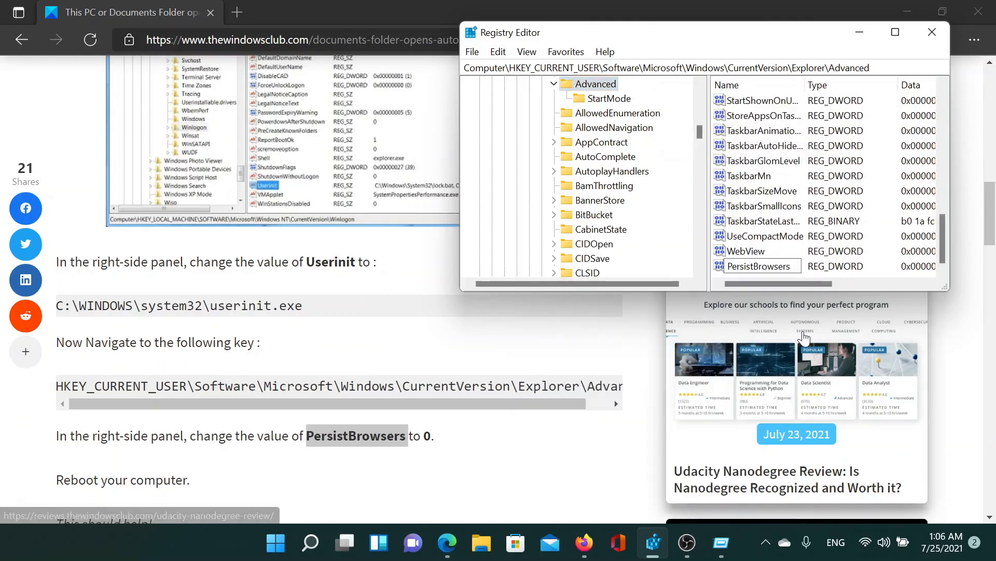
double_click(759, 266)
text(0)
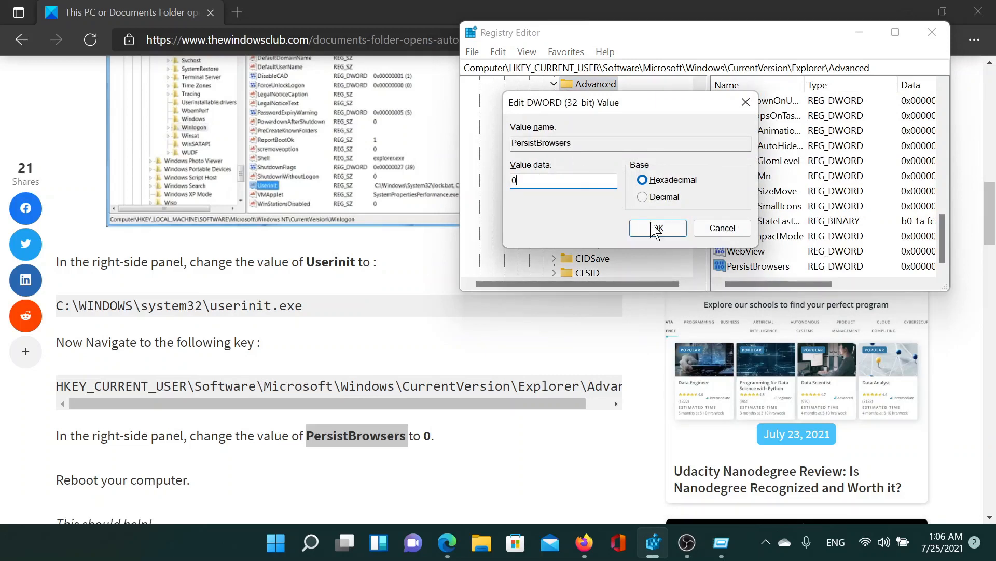
click(658, 228)
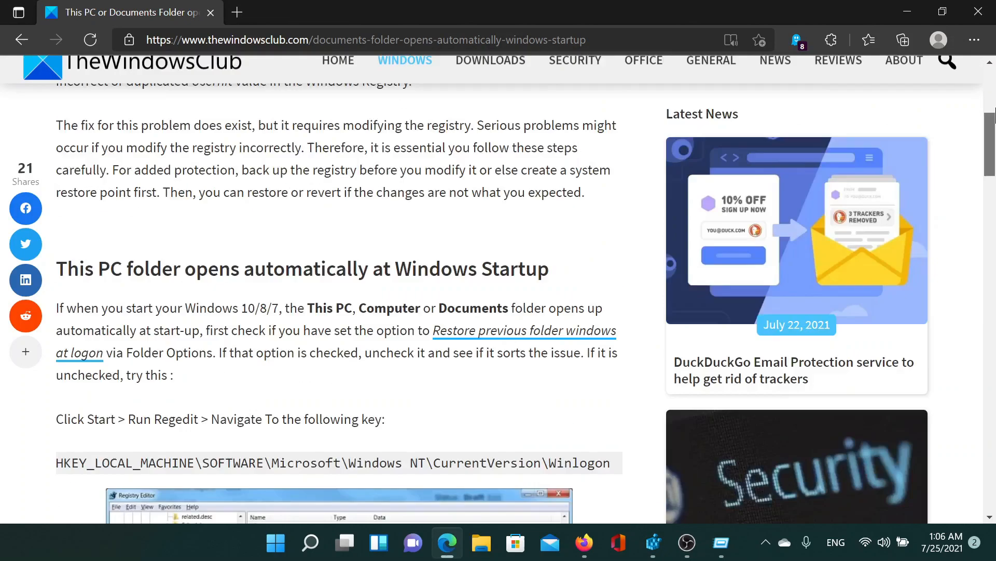
scroll(up, 3)
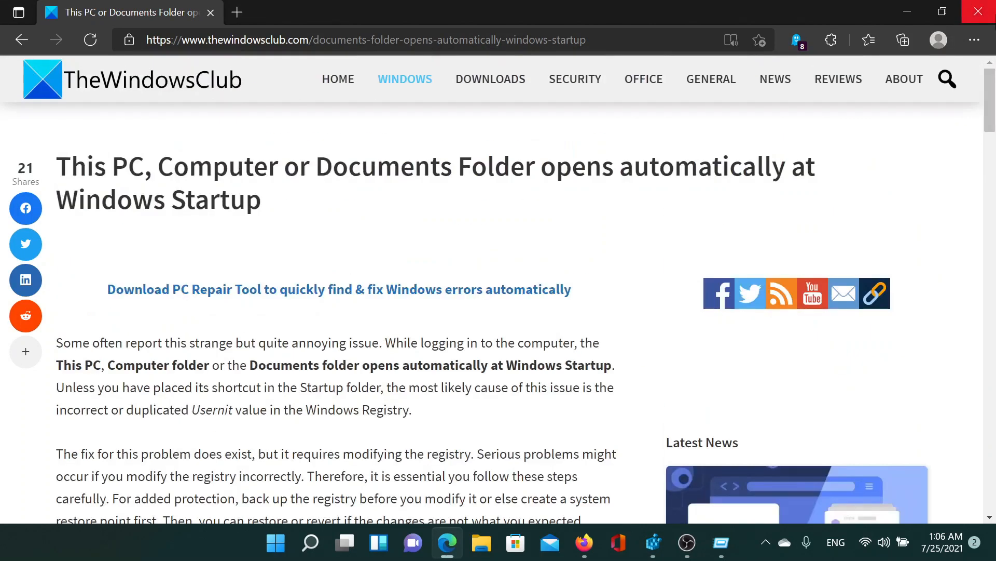